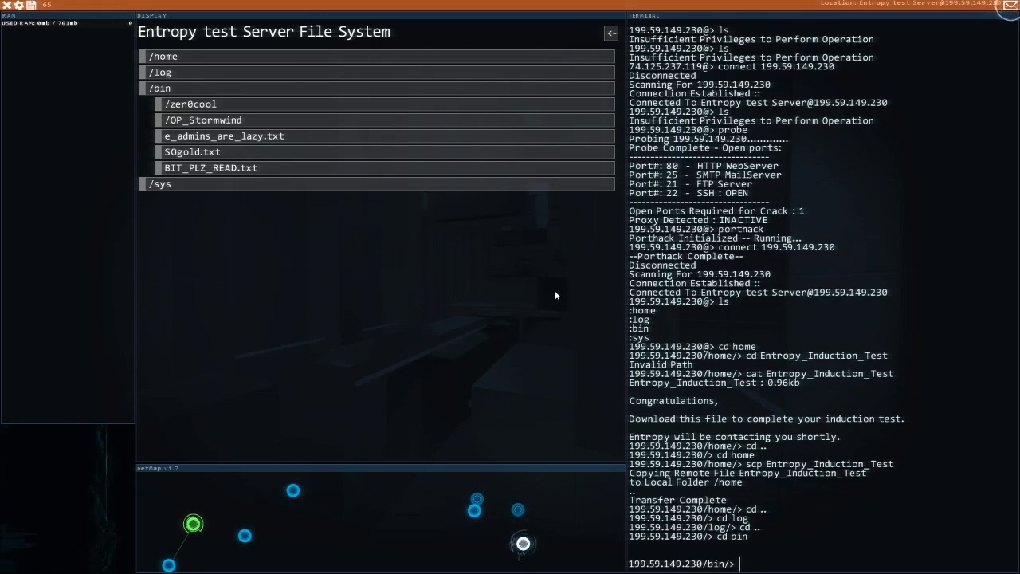
Browse the Entropy server's home, sys and log folders, then wipe /log with rm *
text(cd)
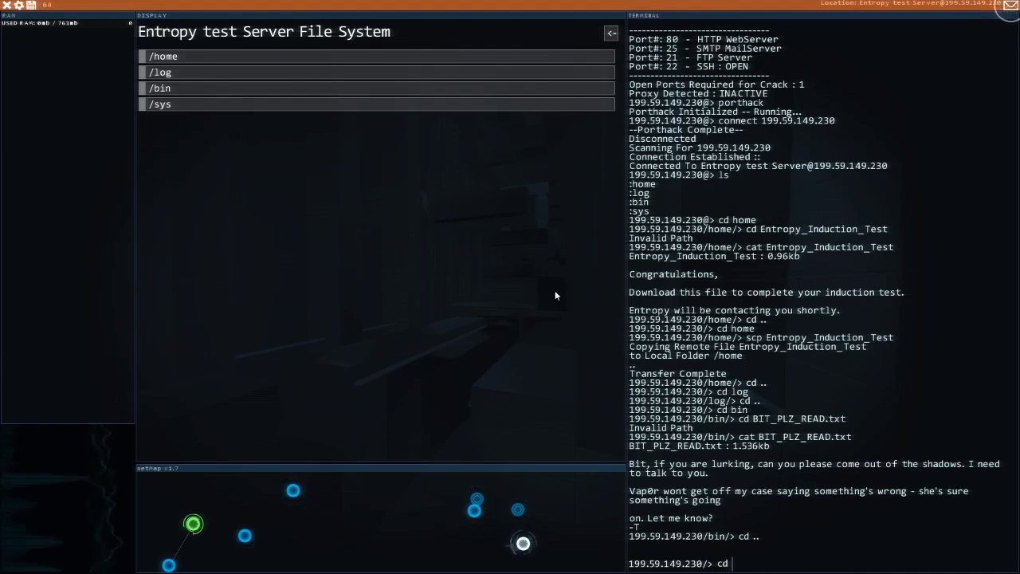
text(cd sys)
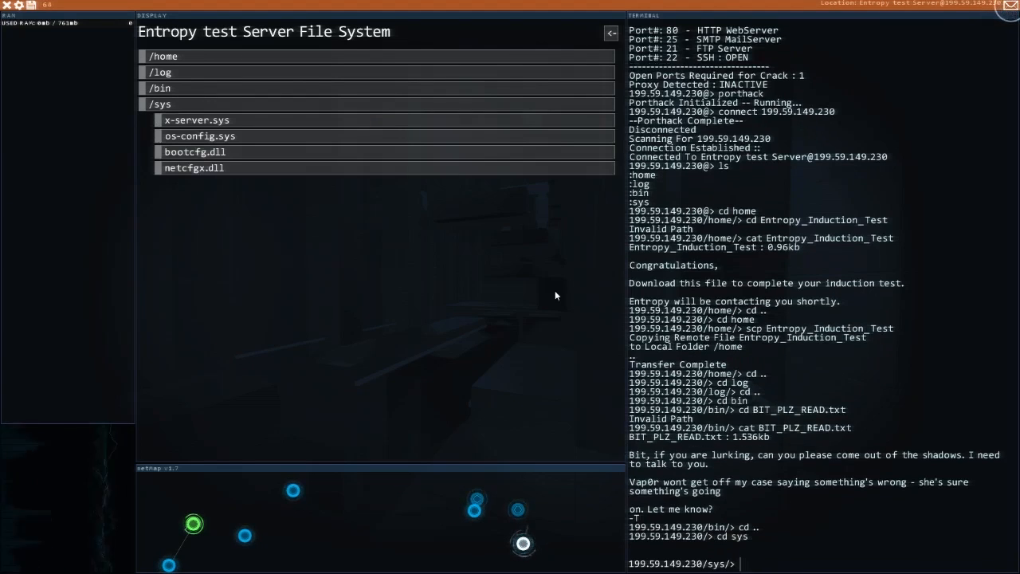
text(cd)
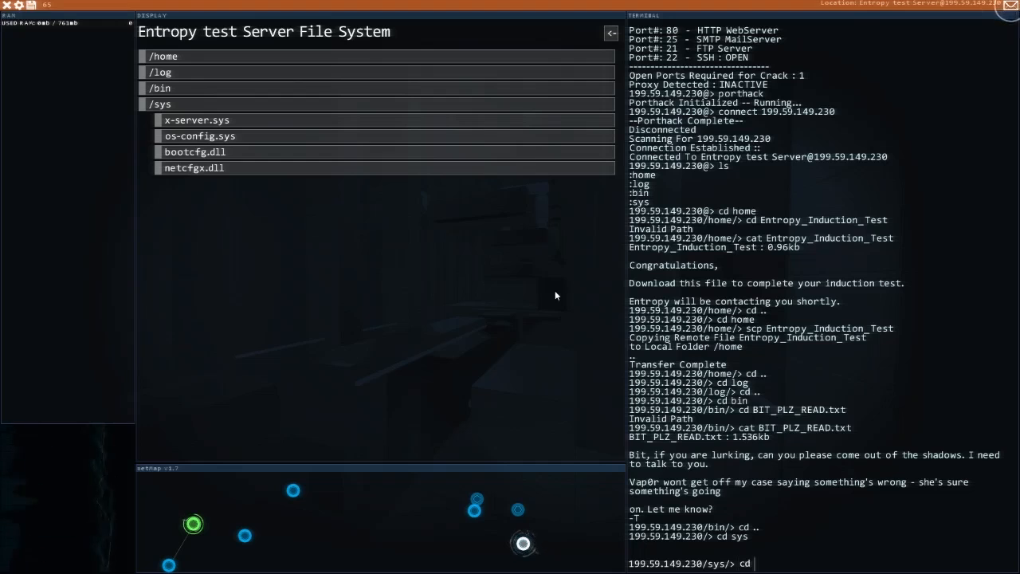
text(cd ..)
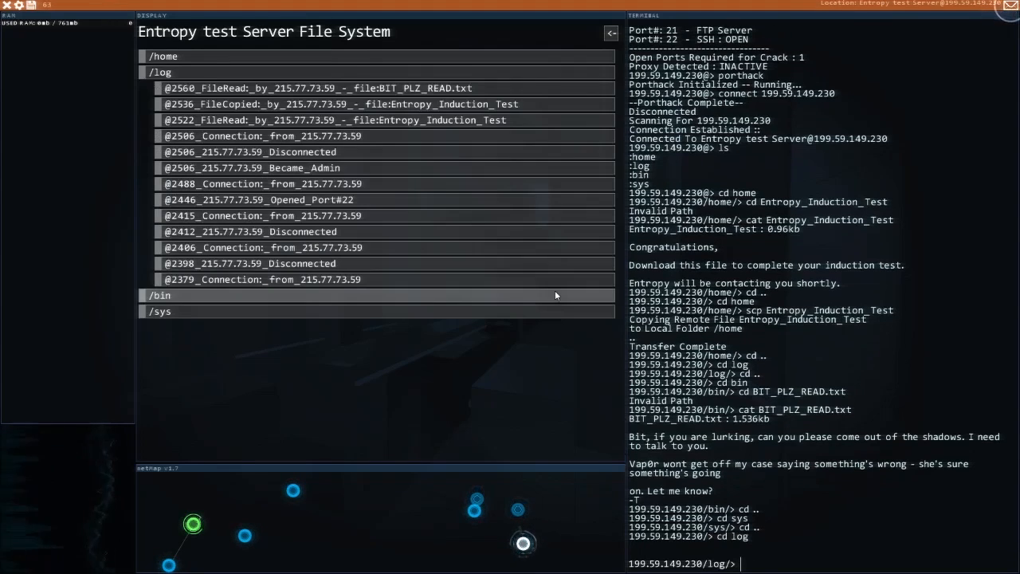
text(rm *)
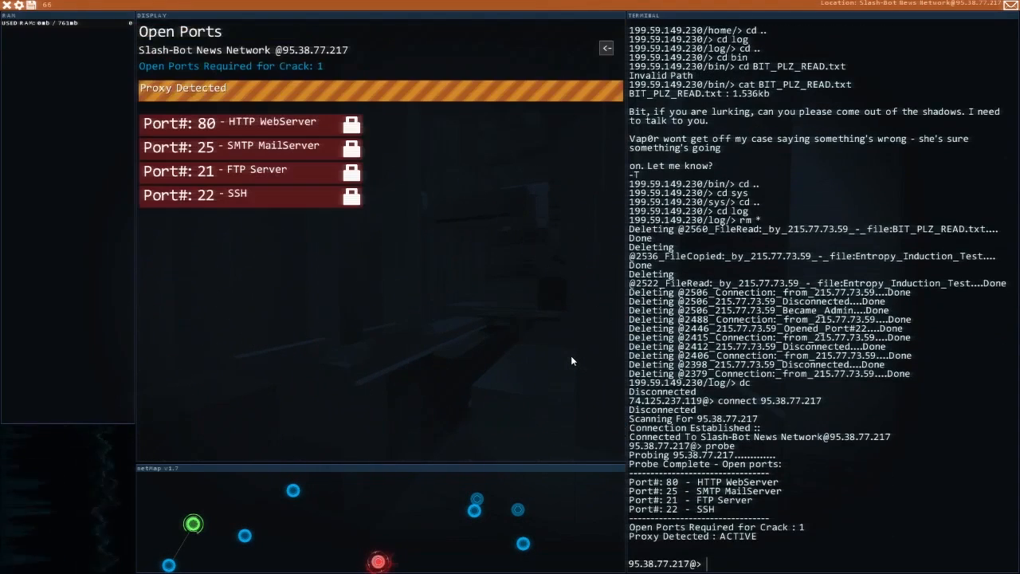
Crack the Slash-Bot News server with SSHcrack 22 and porthack, then browse its home folder
text(shel)
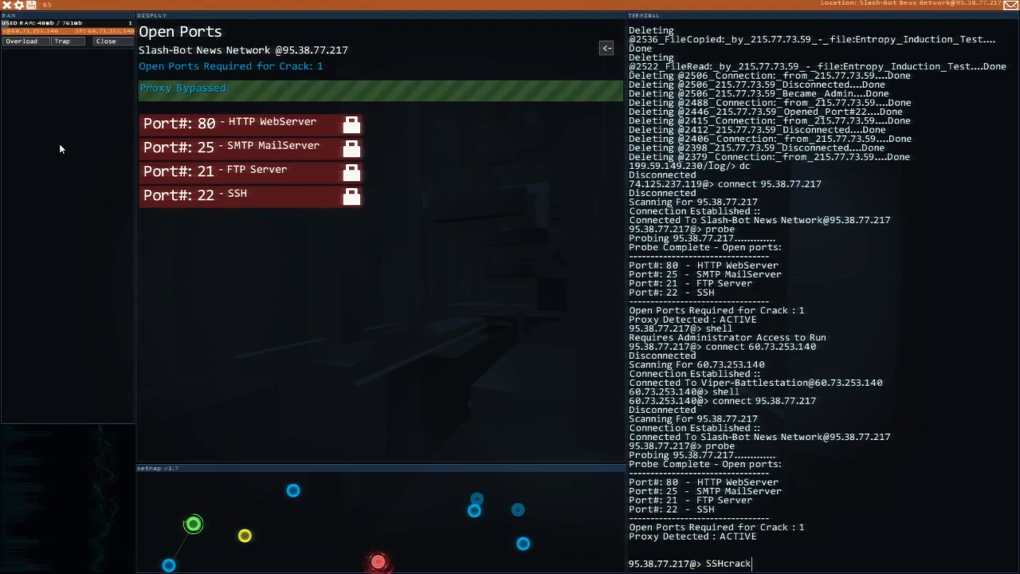
text( 22)
key(enter)
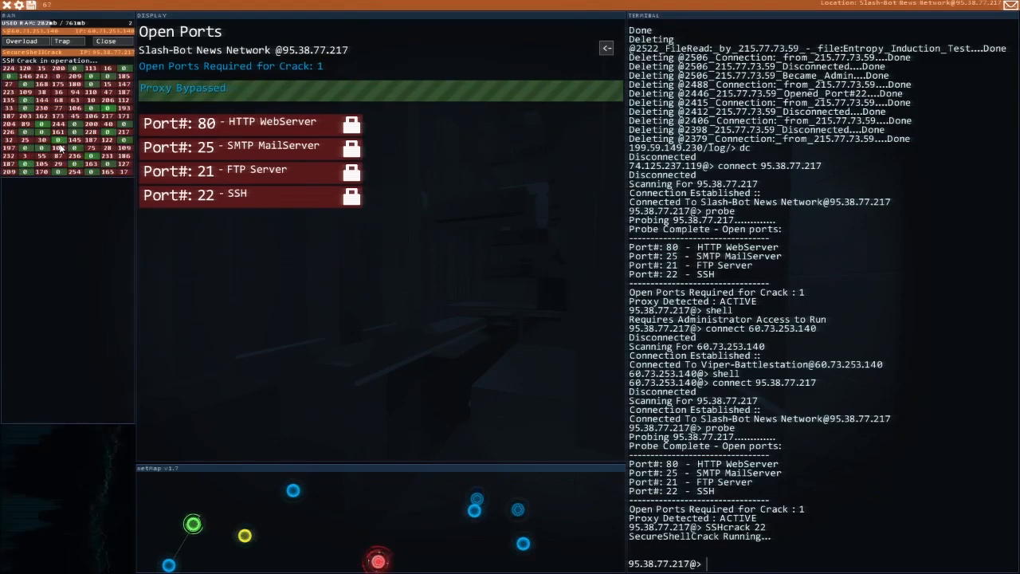
text(porthack)
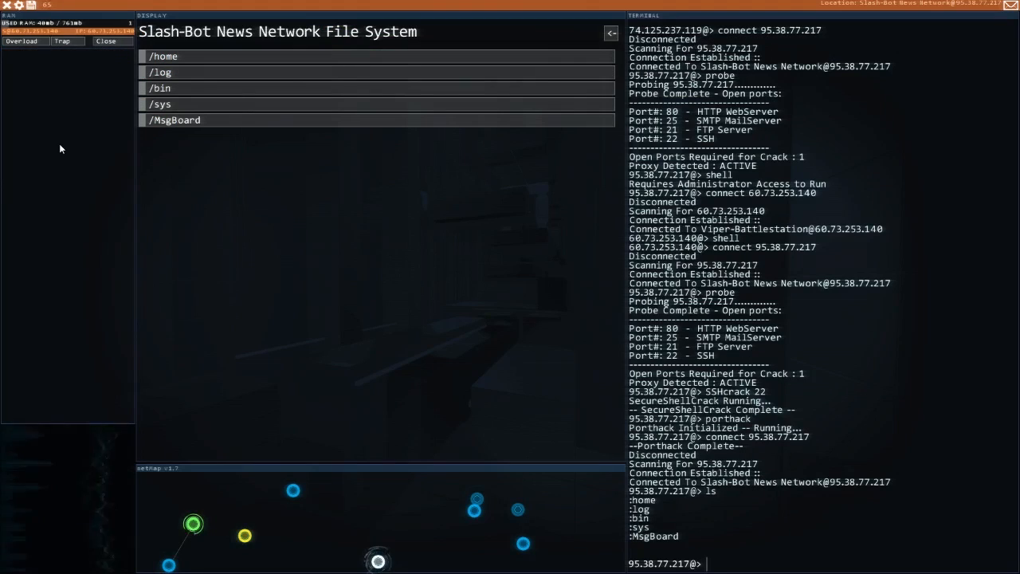
text(cd home)
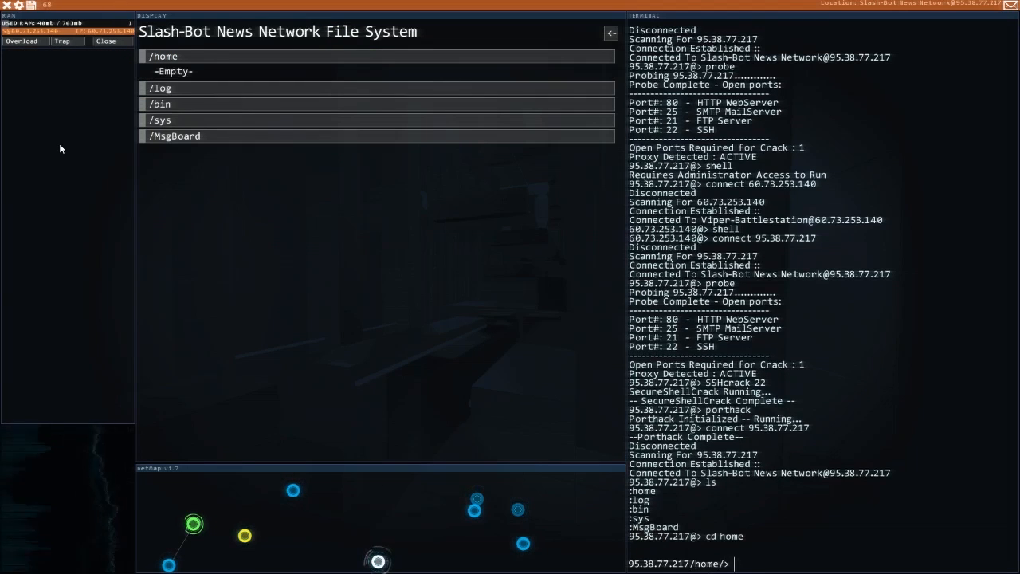
text(cd ..)
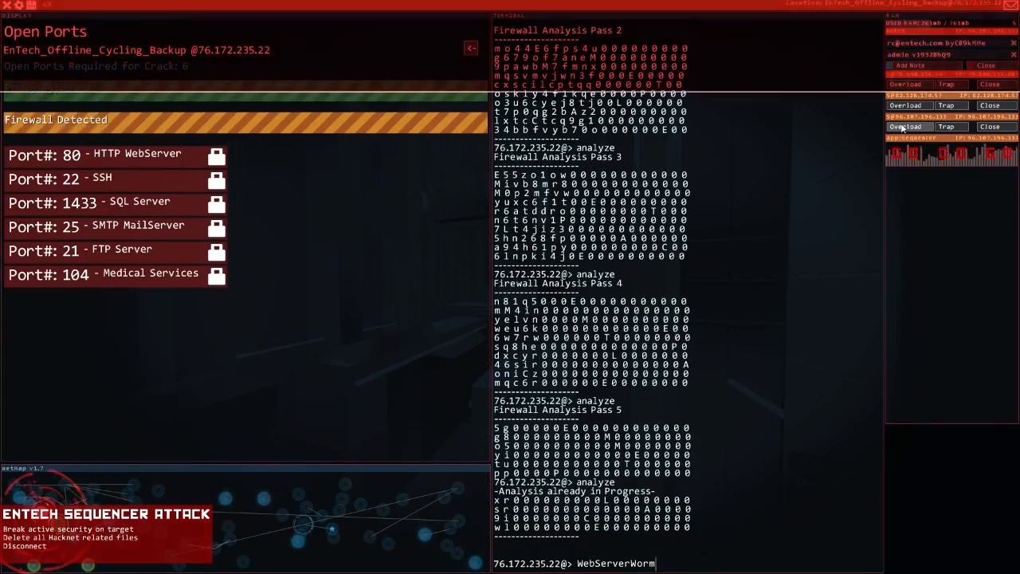
Run SSHcrack 22 and solve the firewall password on the EnTech backup at 76.172.235.22
text(ssh)
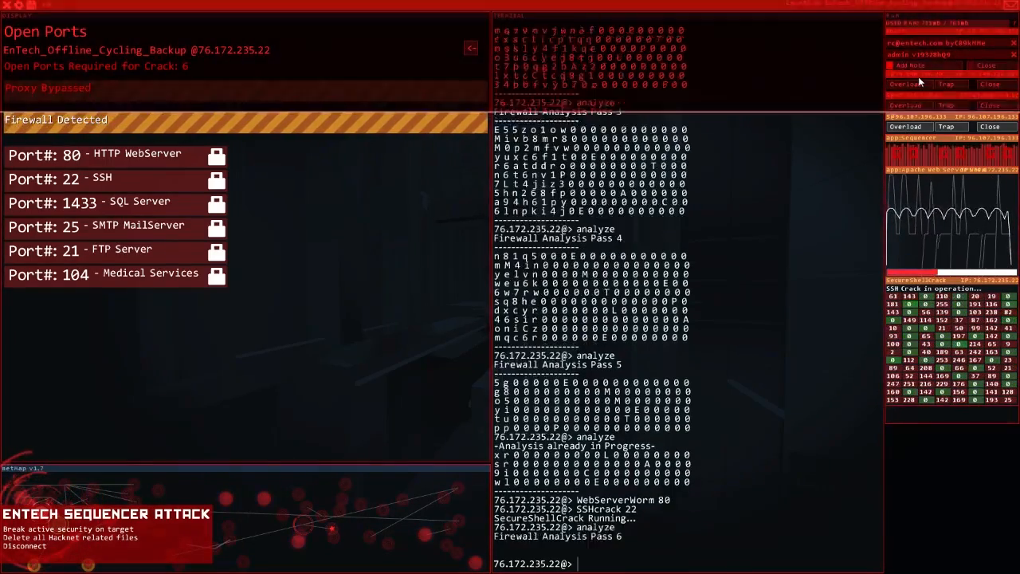
text(solve)
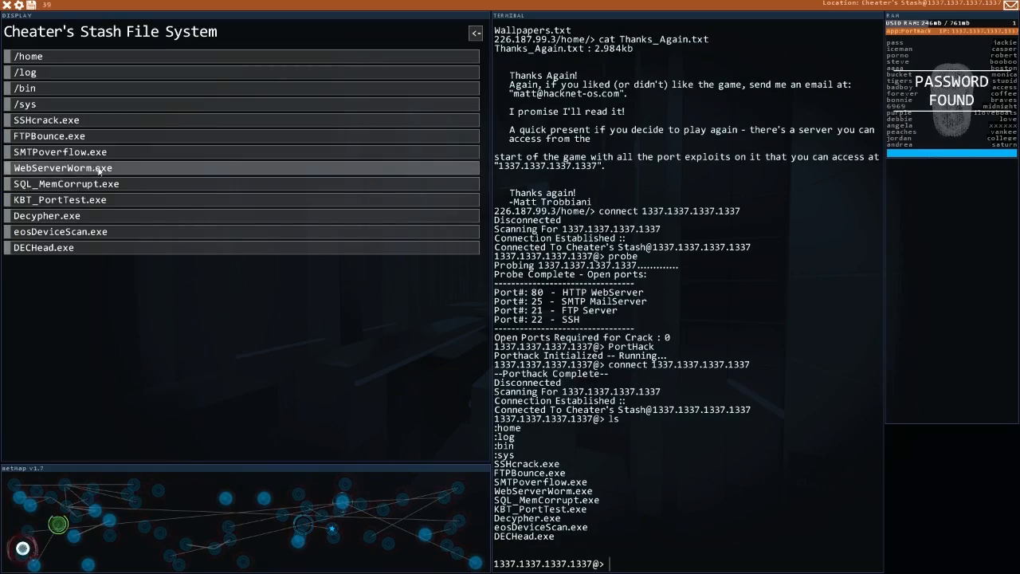
mouse_move(88, 135)
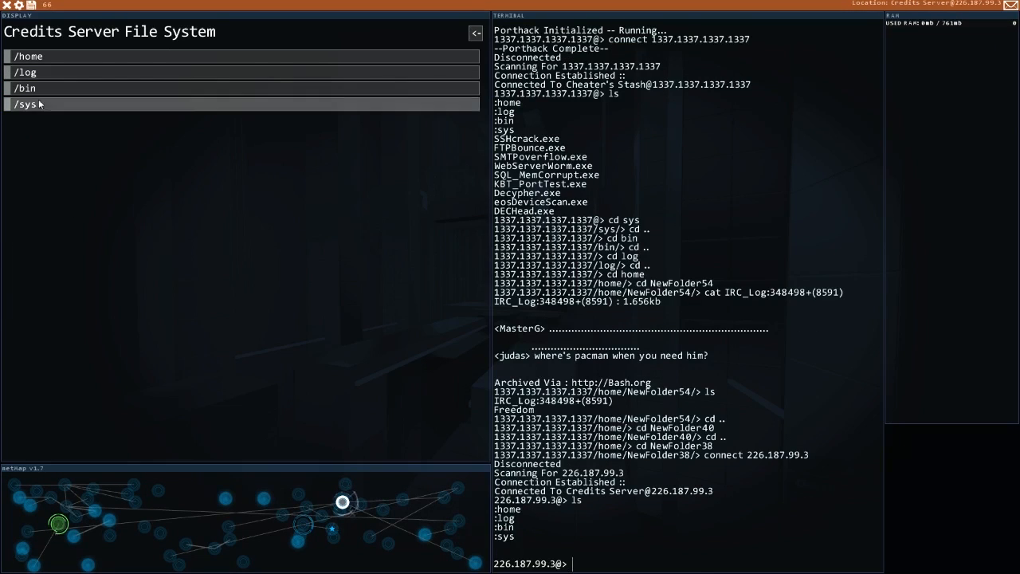
Read Wallpapers.txt from the Credits Server's home folder, crediting Angelus-Hellion
click(26, 87)
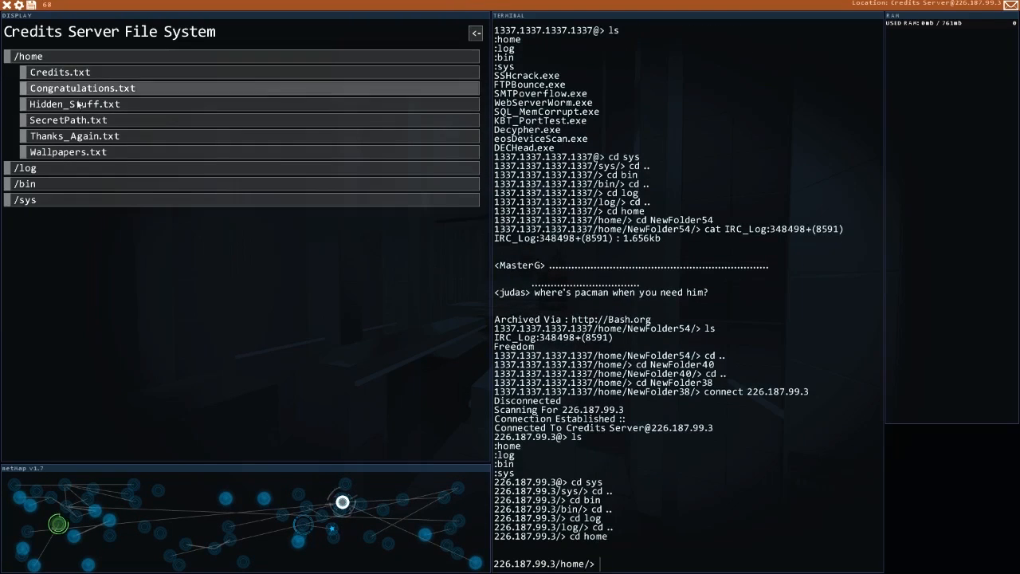
click(67, 151)
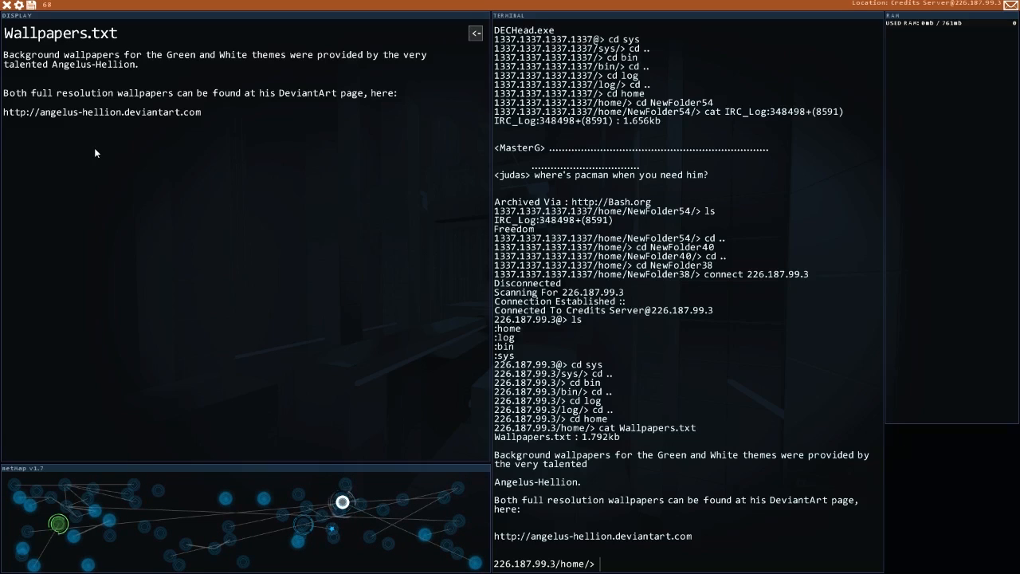
mouse_move(414, 39)
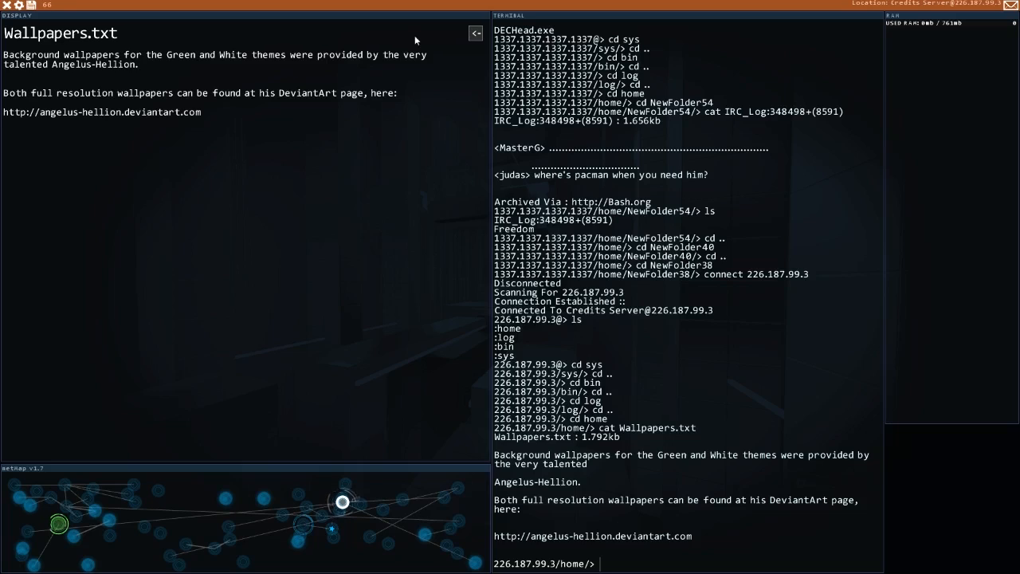